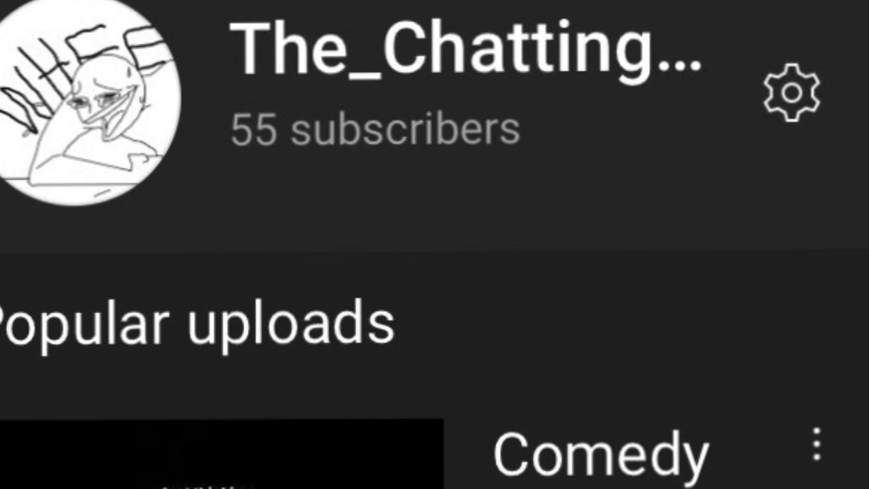
scroll(down, 3)
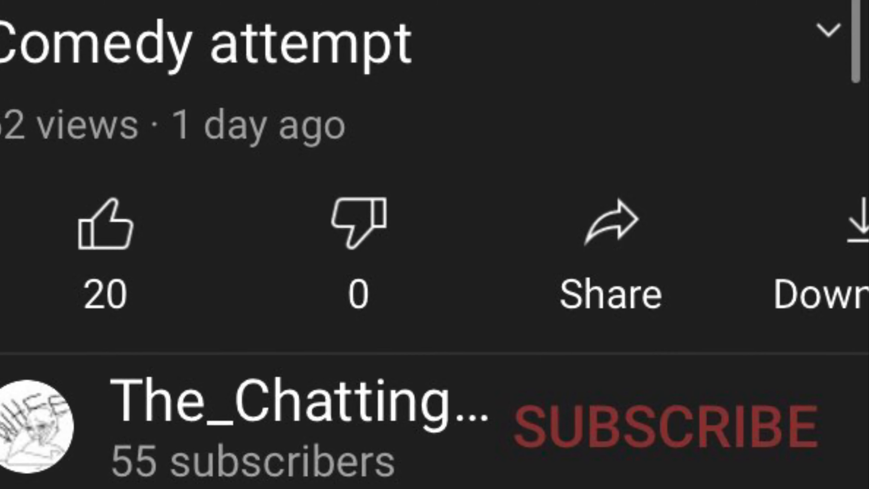
scroll(down, 3)
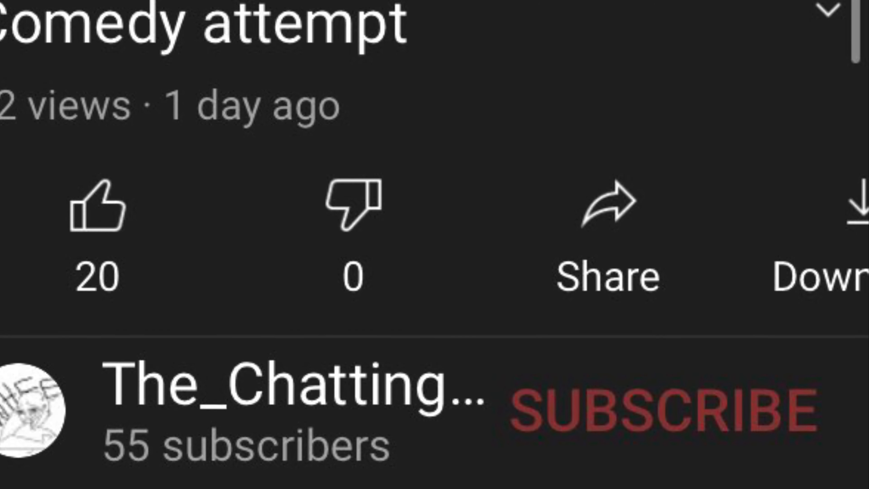